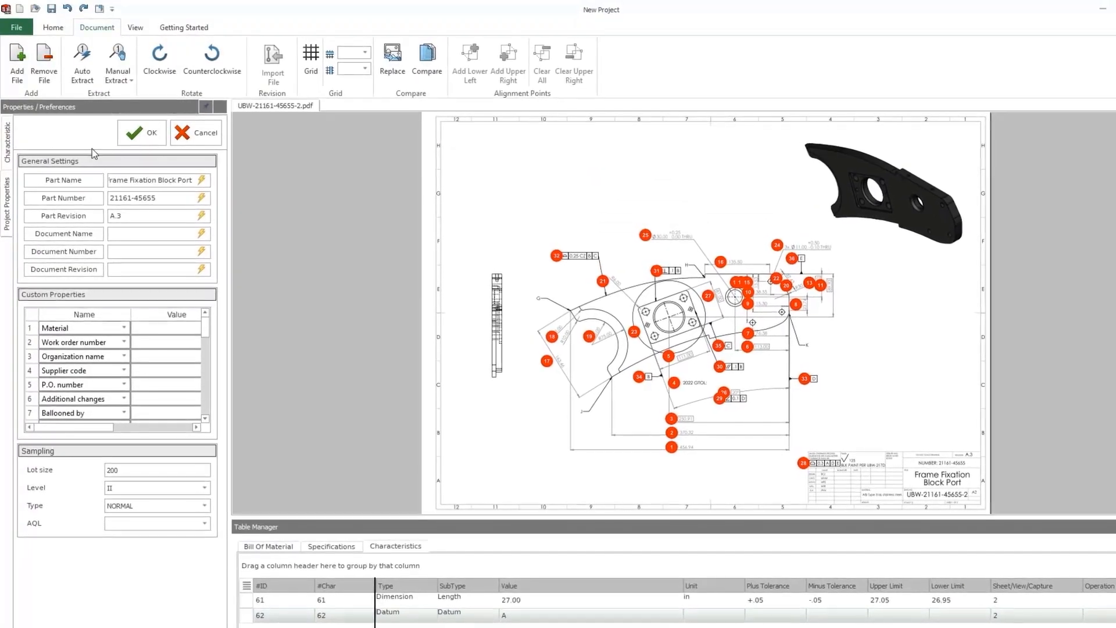
Create a new project and add the Frame Fixation Block Port drawing PDF and SLDPRT part.
left_click(54, 27)
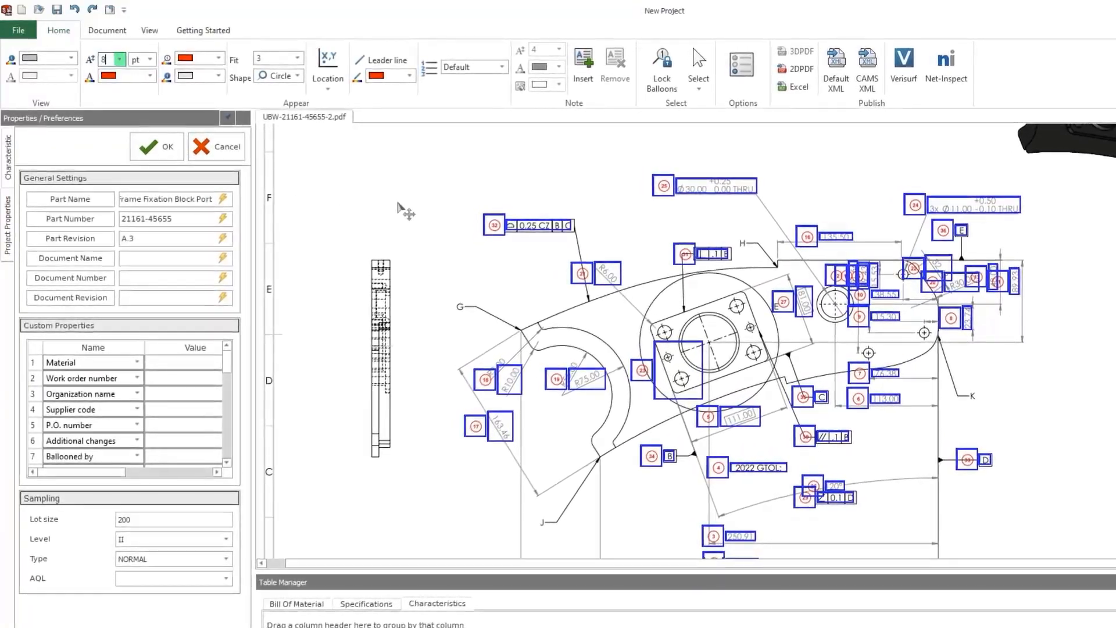
left_click(91, 30)
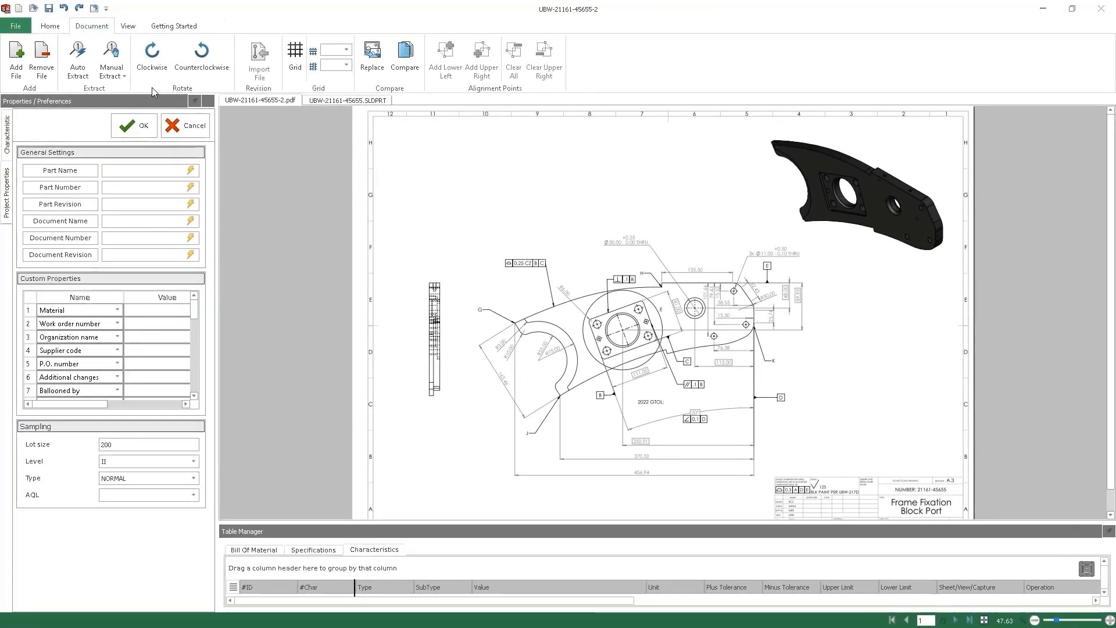
Run Auto Extract with Include All to balloon the drawing, then inspect balloon 32's flatness callout properties.
left_click(76, 58)
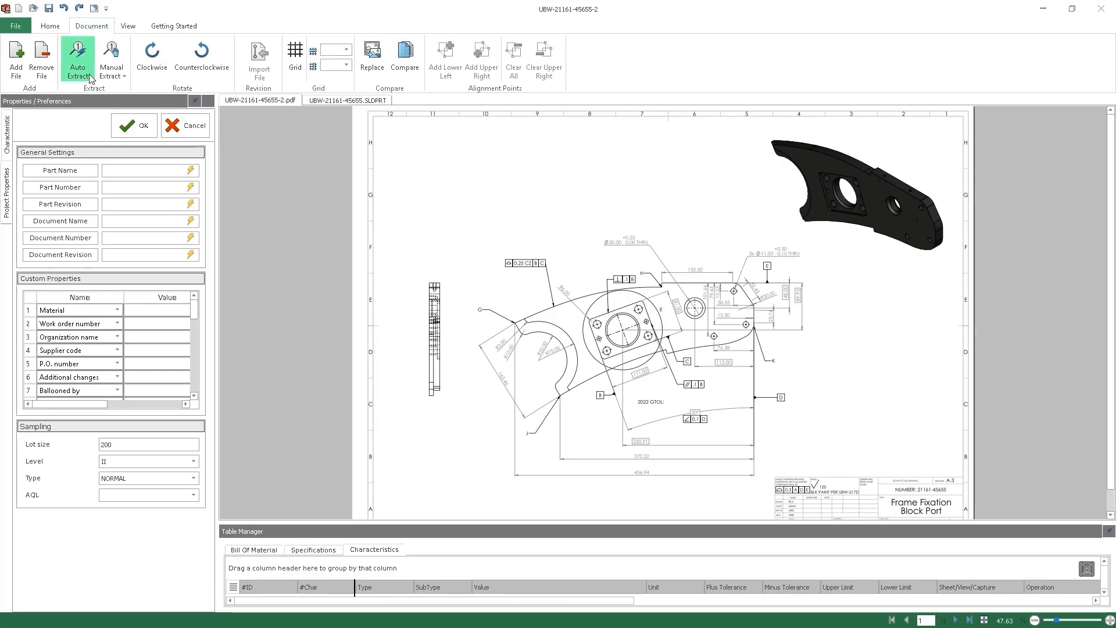
left_click(77, 58)
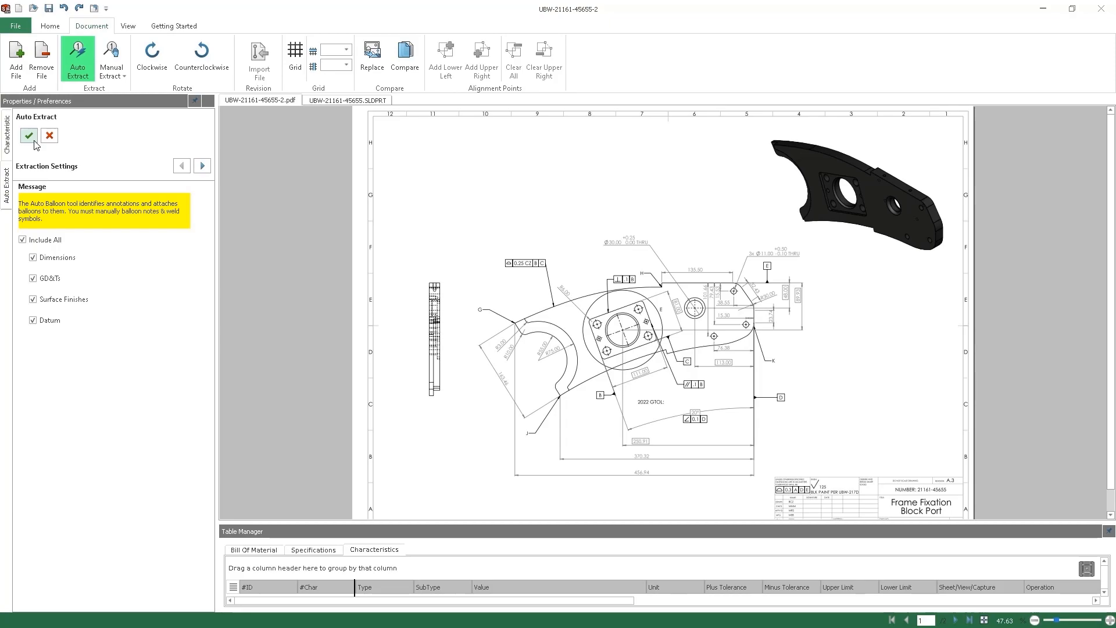
left_click(27, 135)
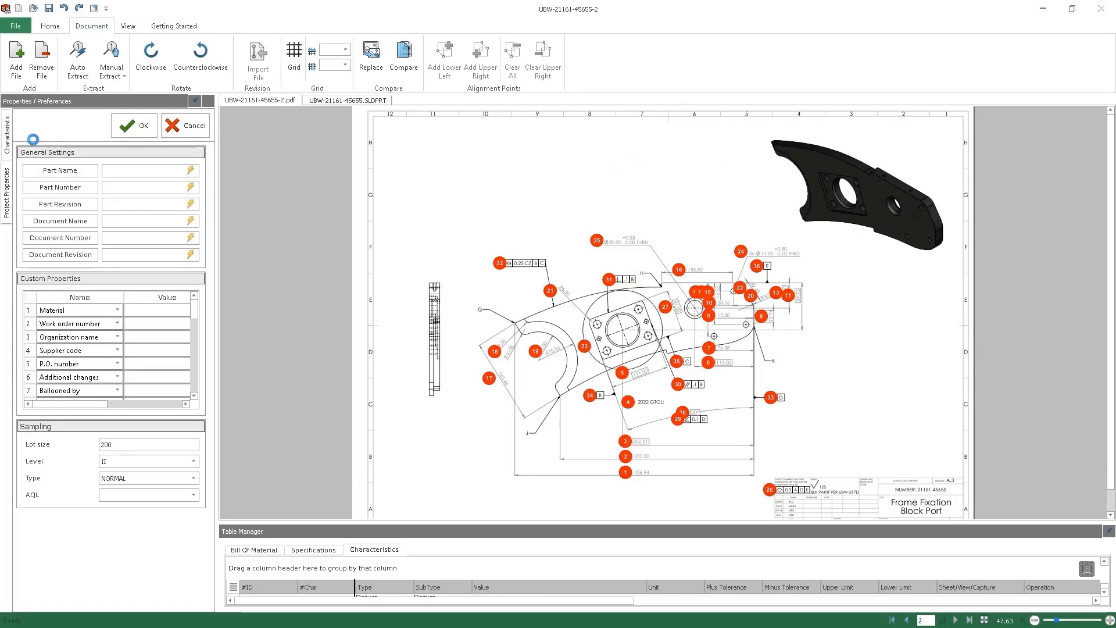
left_click(146, 169)
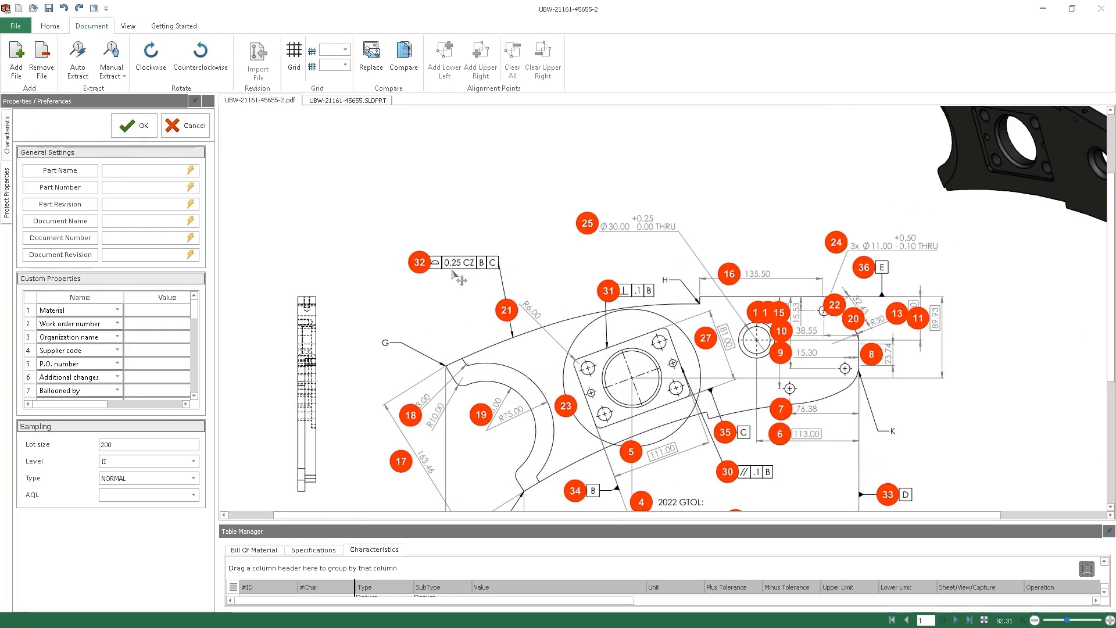
left_click(439, 262)
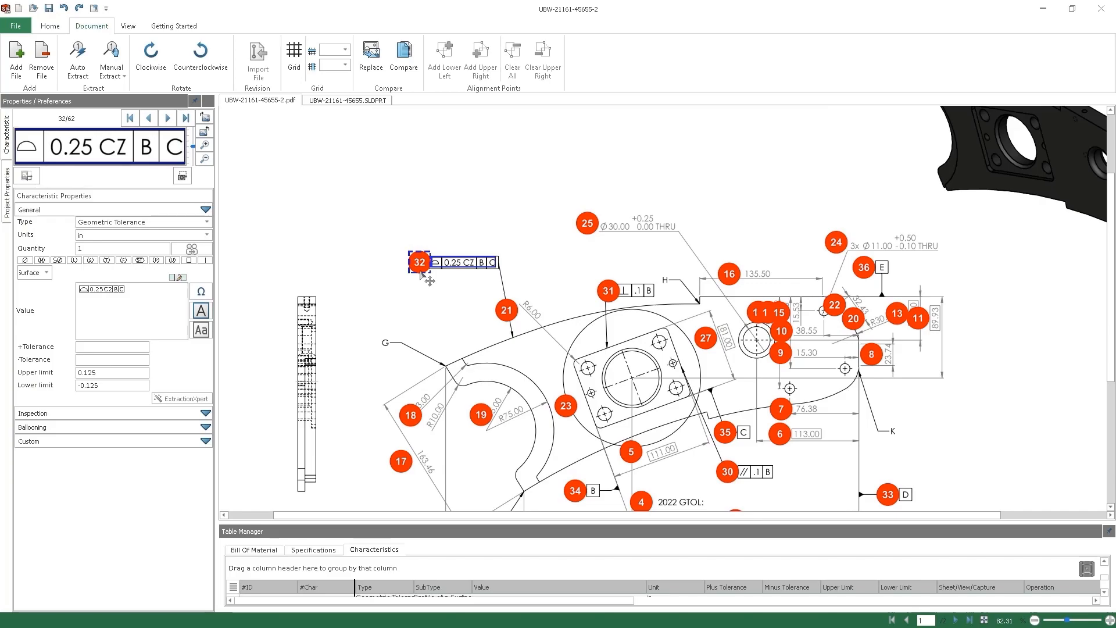
mouse_move(424, 278)
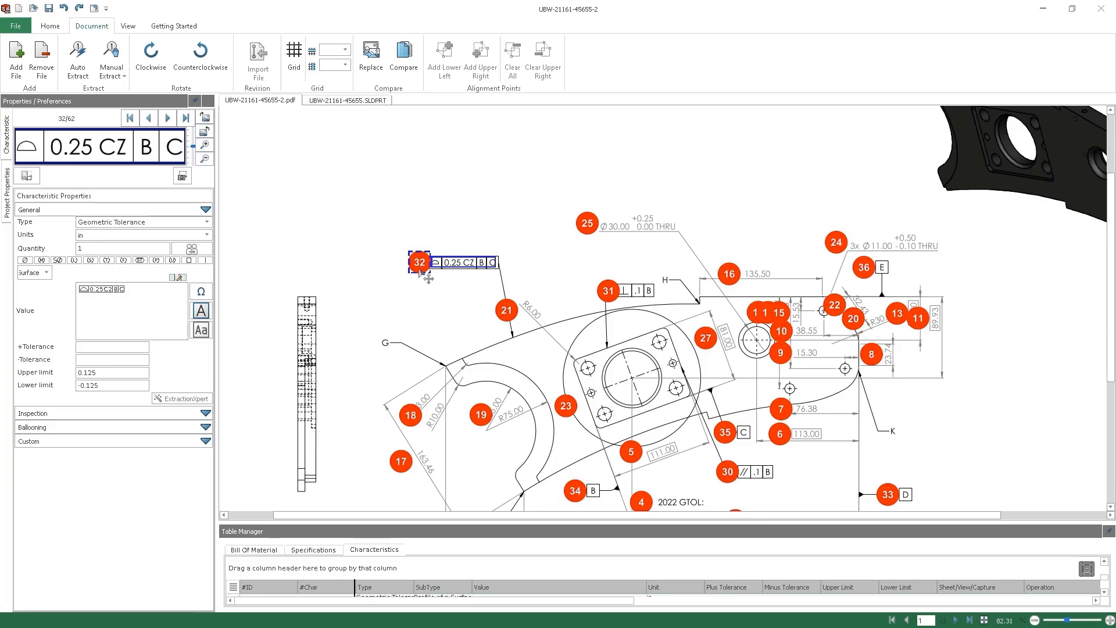
Manually balloon a position tolerance callout on the SLDPRT as 63, then switch to the SOLIDWORKS window.
left_click(348, 100)
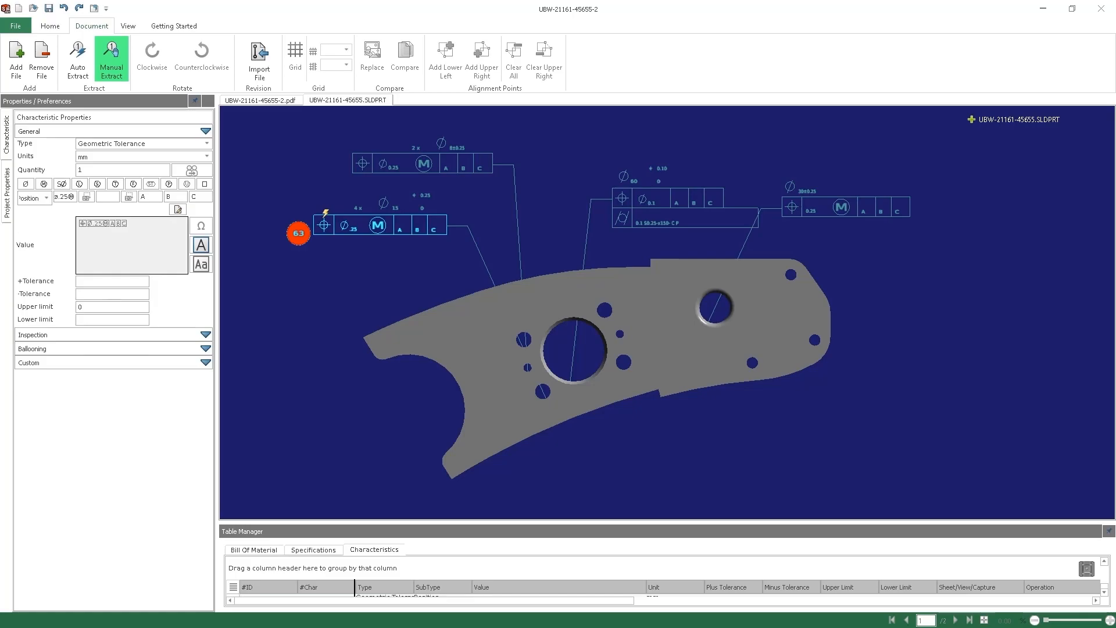
left_click(112, 58)
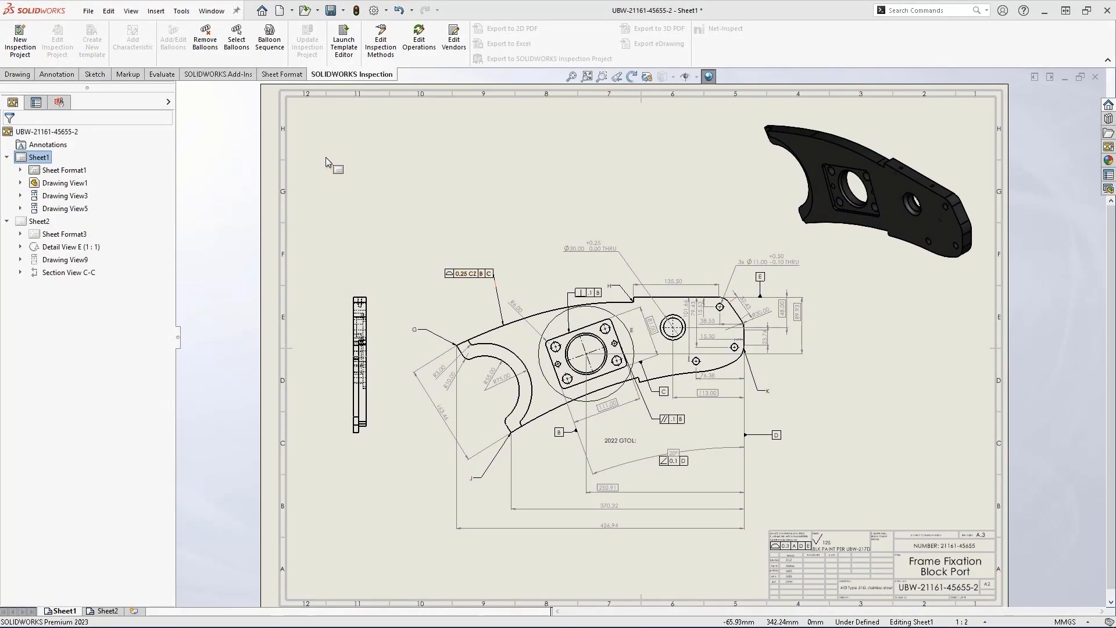
Set Sequence2 to start at 100 and add a Drilling sequence starting at 200, then confirm.
left_click(269, 38)
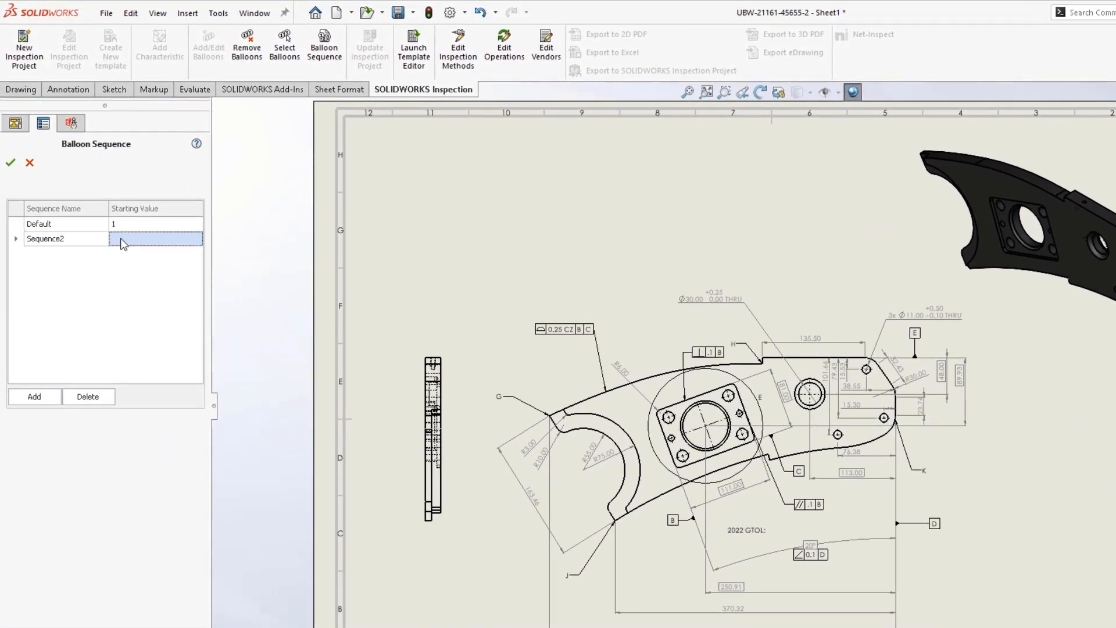
type("100")
type("Drilling")
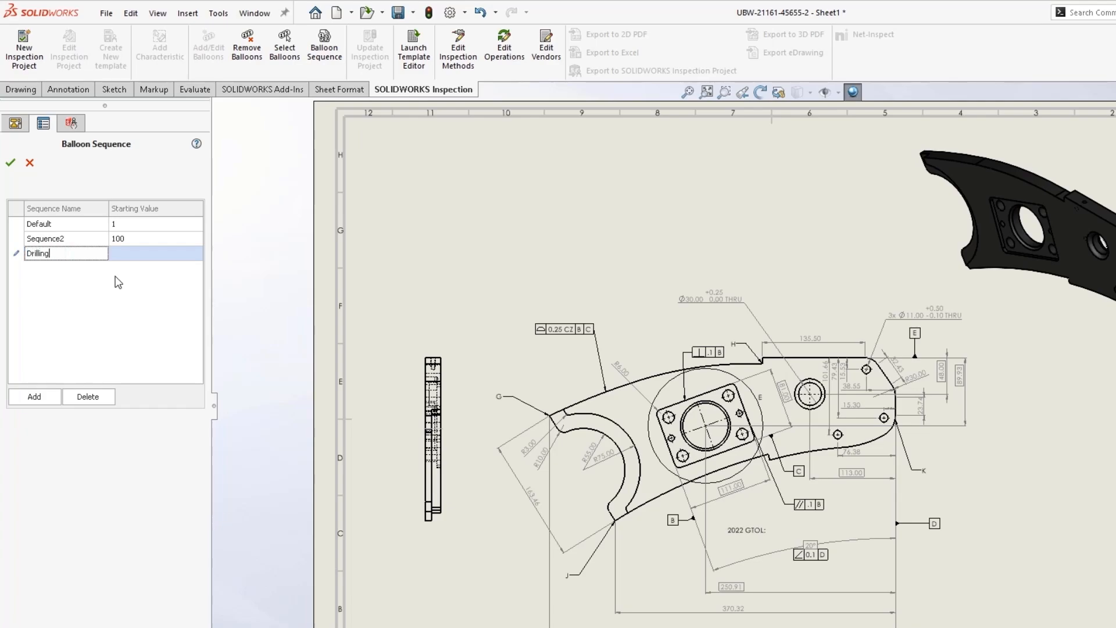
type("200")
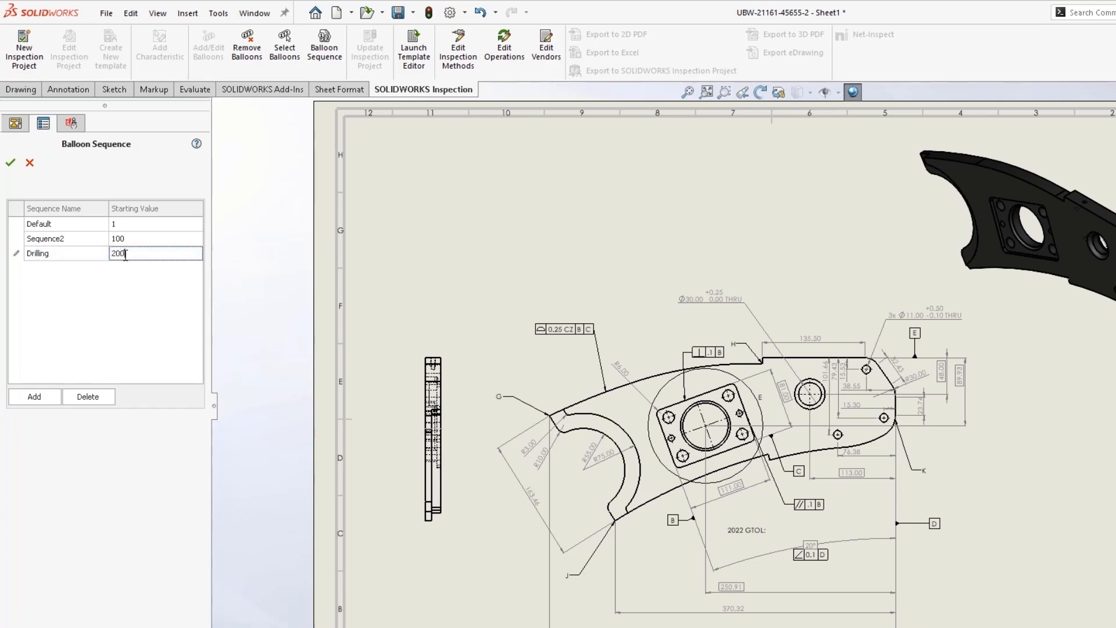
left_click(9, 163)
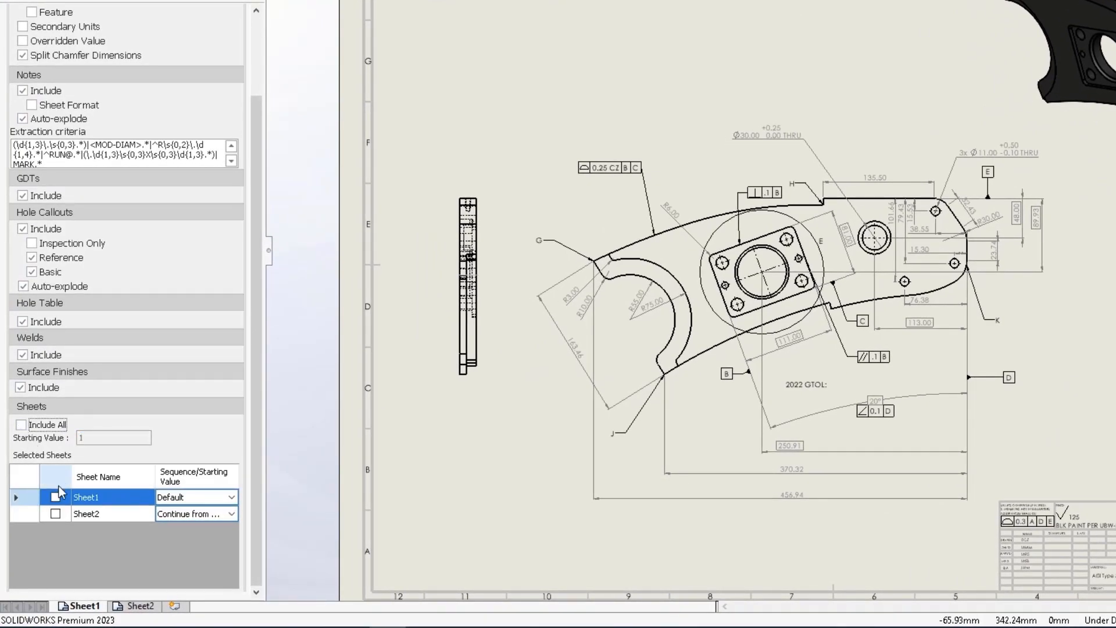
Include both sheets, assign Sequence2 to Sheet2, create the project and view ballooned Sheet2.
left_click(56, 513)
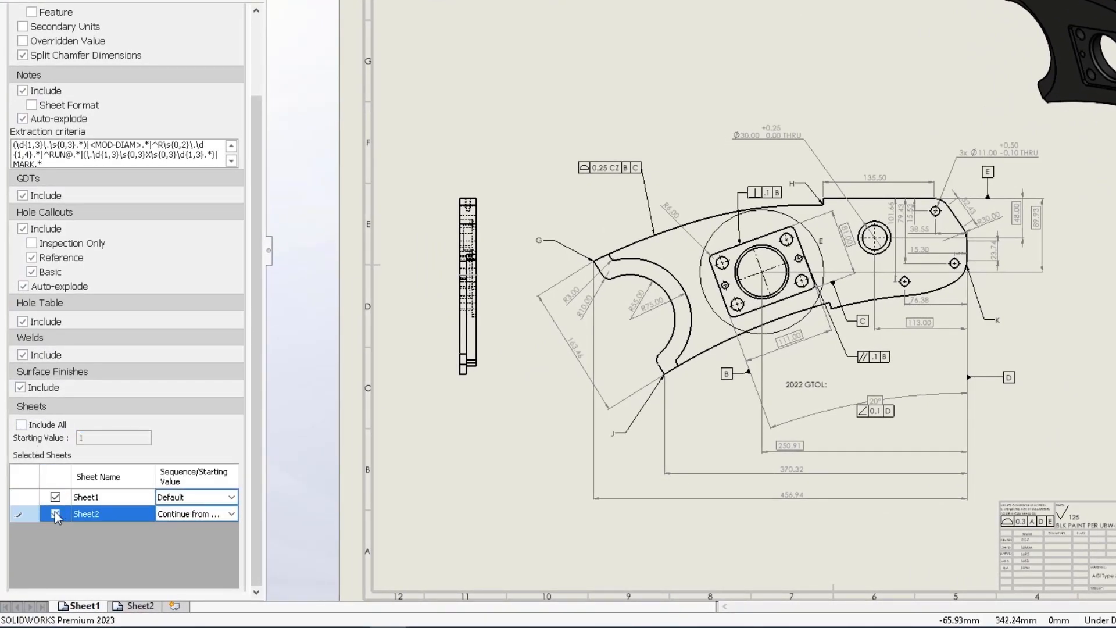
left_click(56, 512)
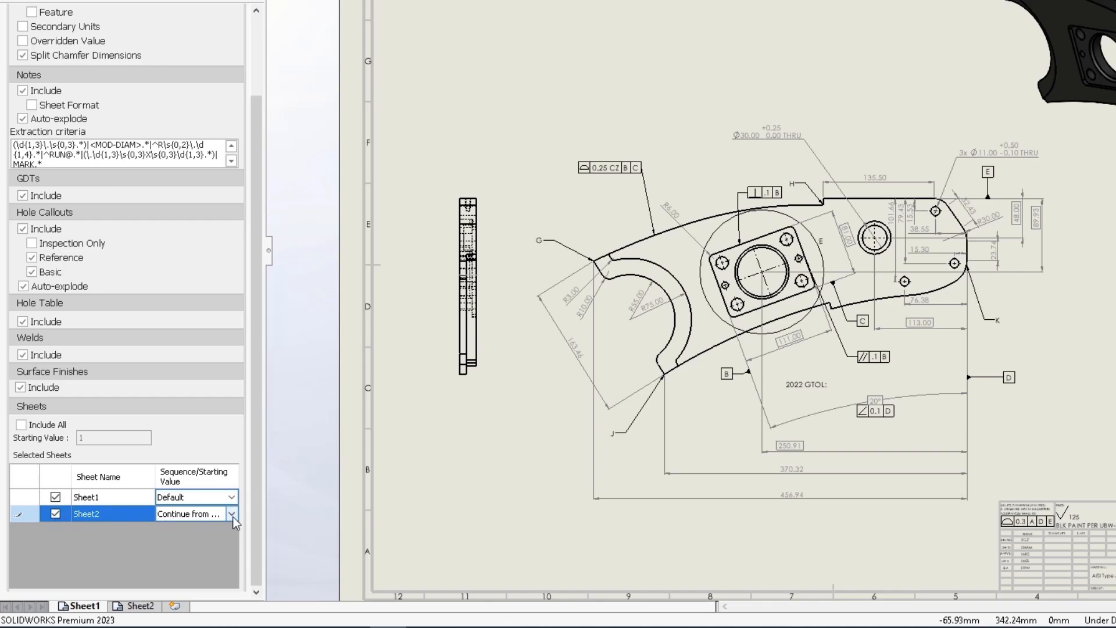
left_click(233, 514)
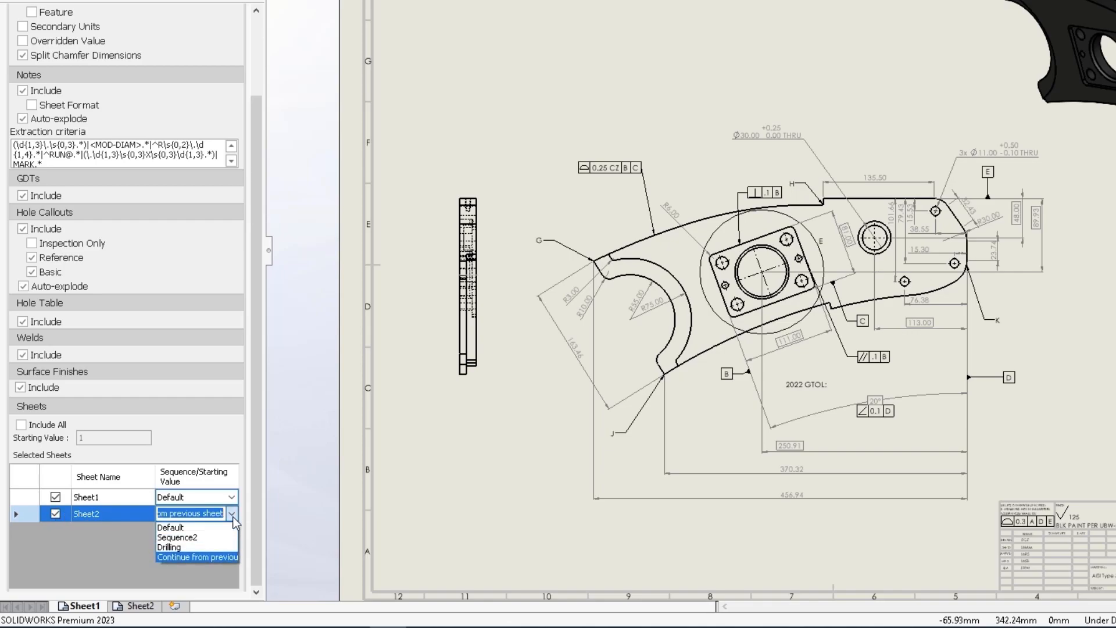
left_click(177, 535)
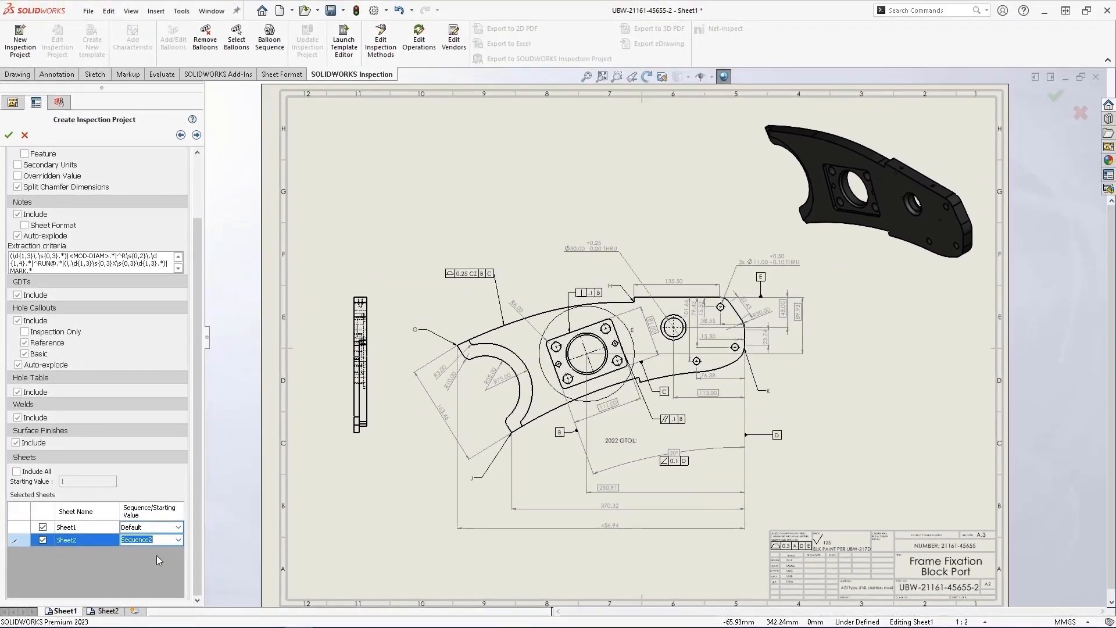
left_click(8, 135)
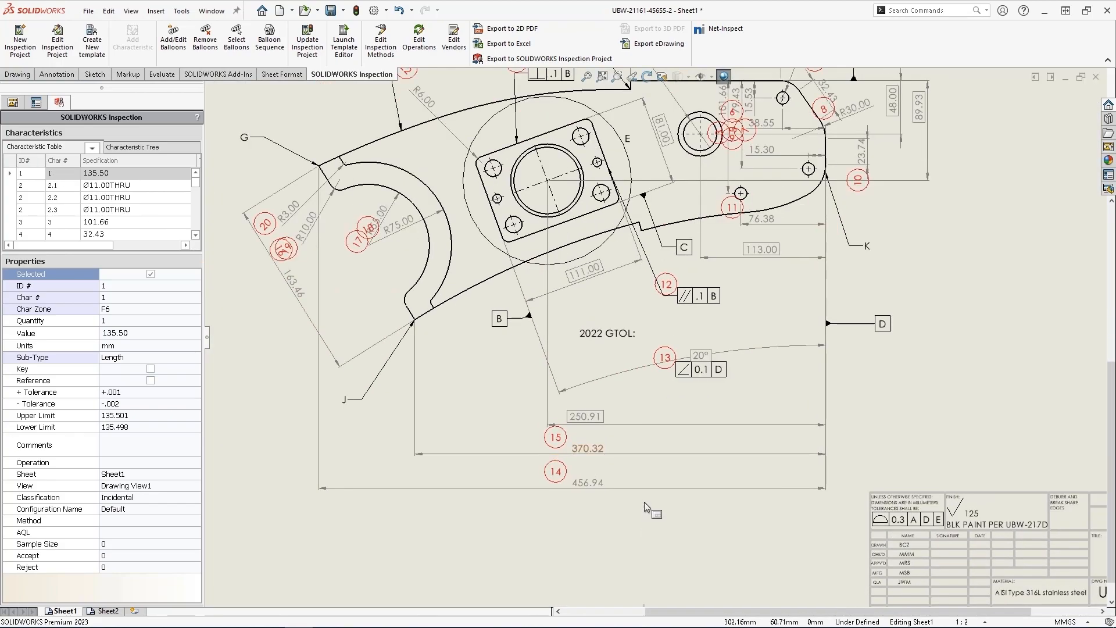
left_click(105, 610)
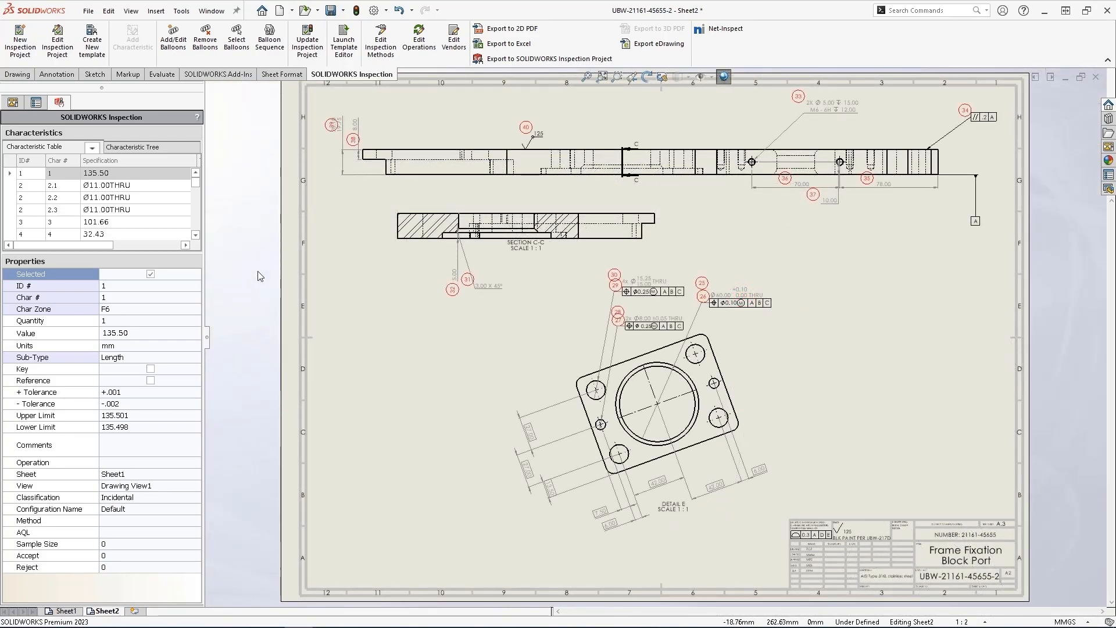
mouse_move(183, 159)
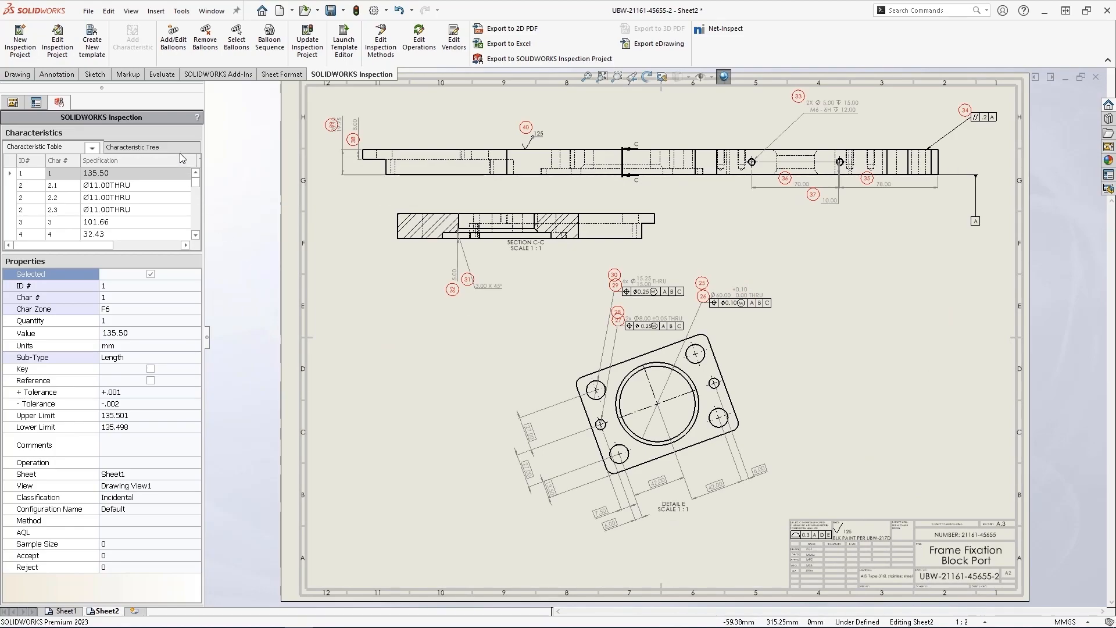
View the characteristics as a tree and expand Sheet1 and Sheet2 into their drawing views.
left_click(132, 147)
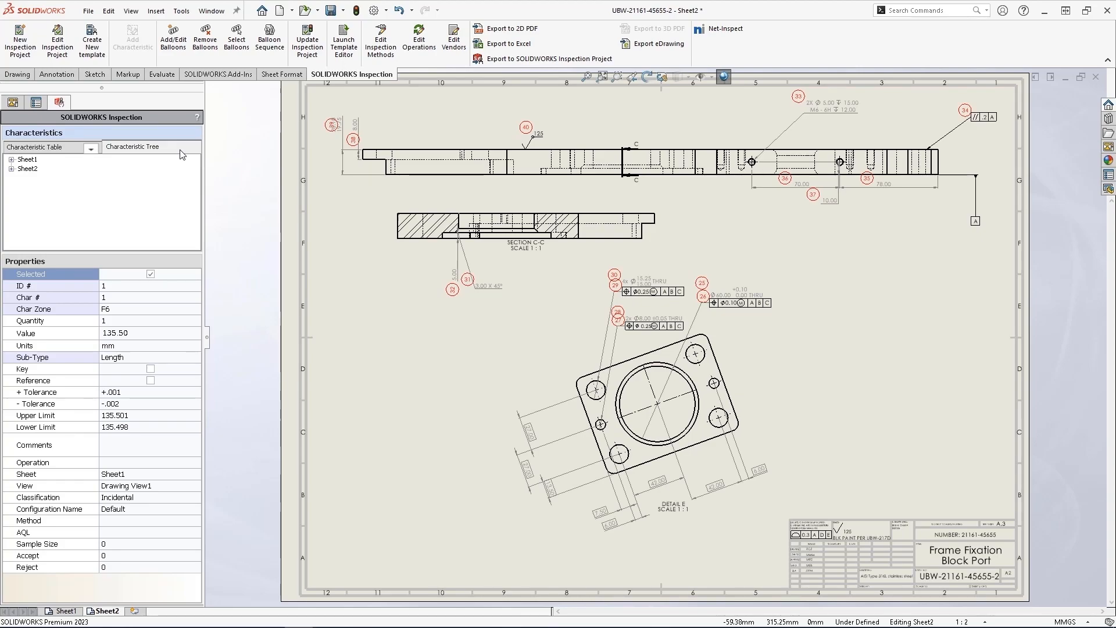
left_click(27, 169)
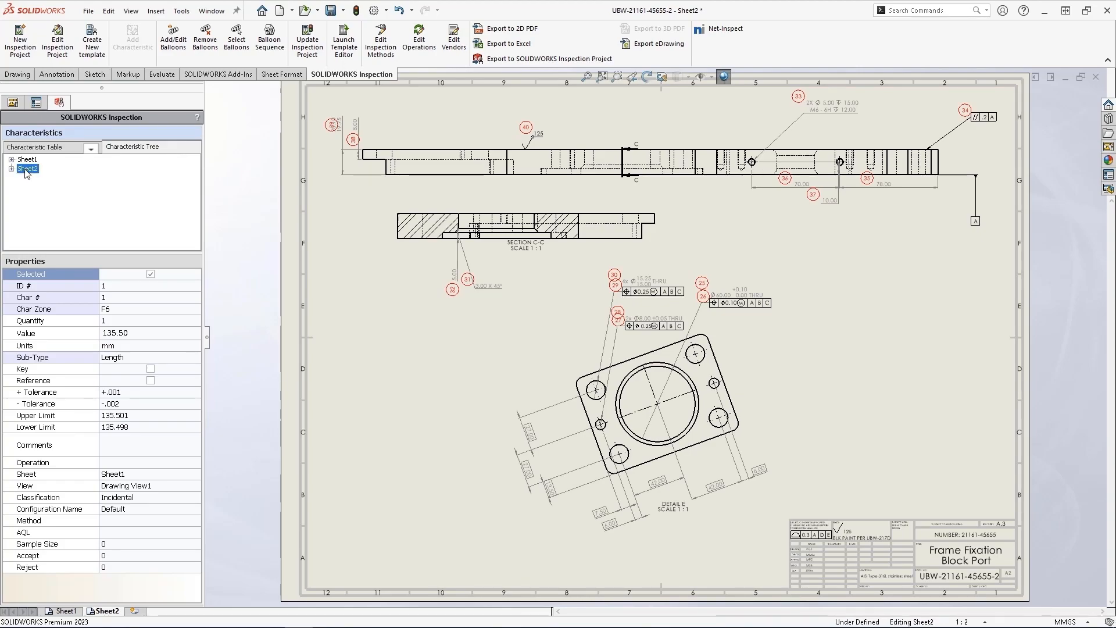
left_click(64, 610)
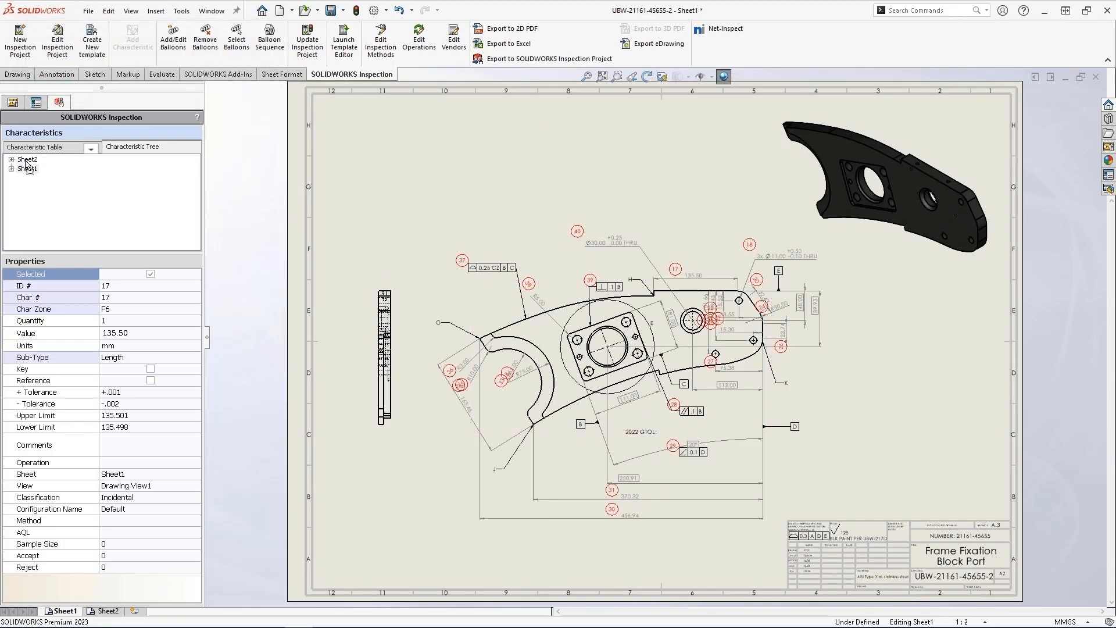
left_click(107, 610)
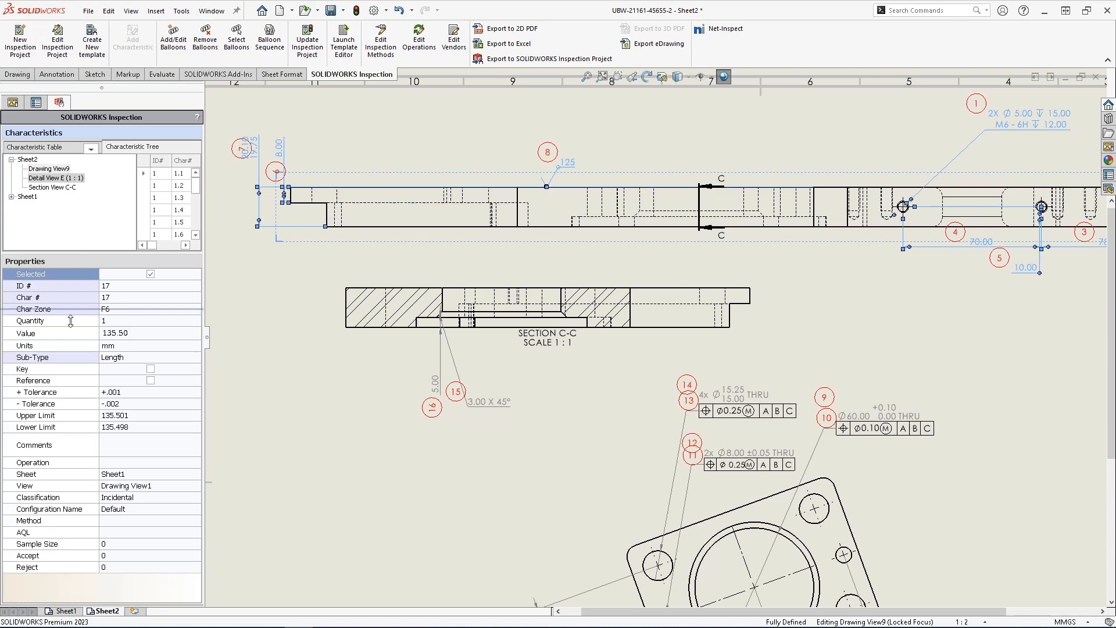
Return to the characteristic table on Sheet1 and bring up the 2D PDF export options.
left_click(91, 148)
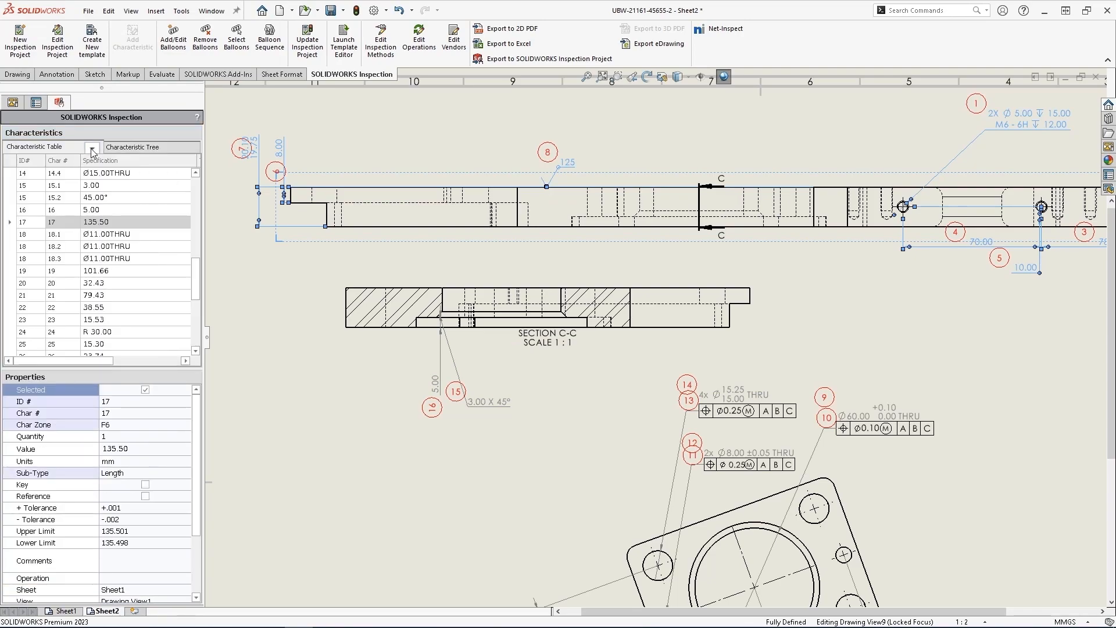
left_click(64, 610)
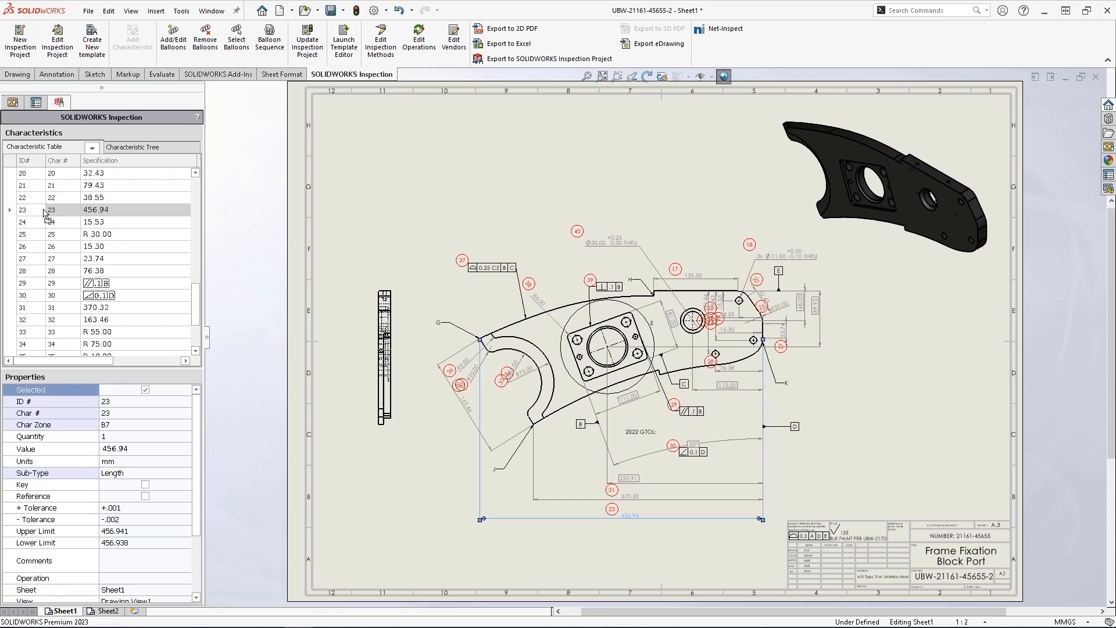
mouse_move(353, 118)
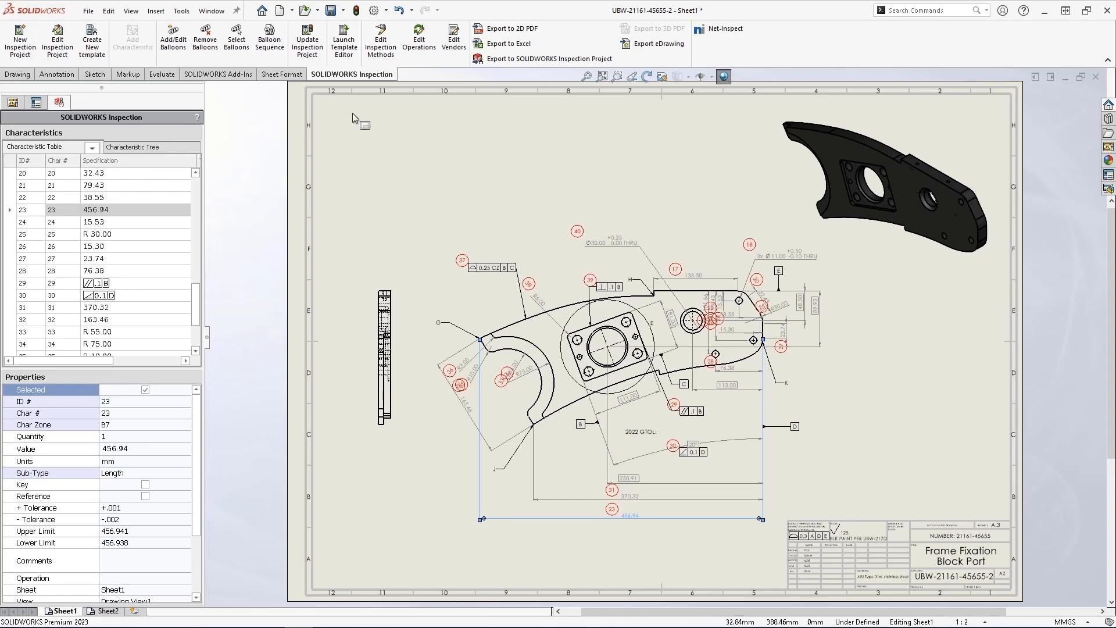
left_click(511, 28)
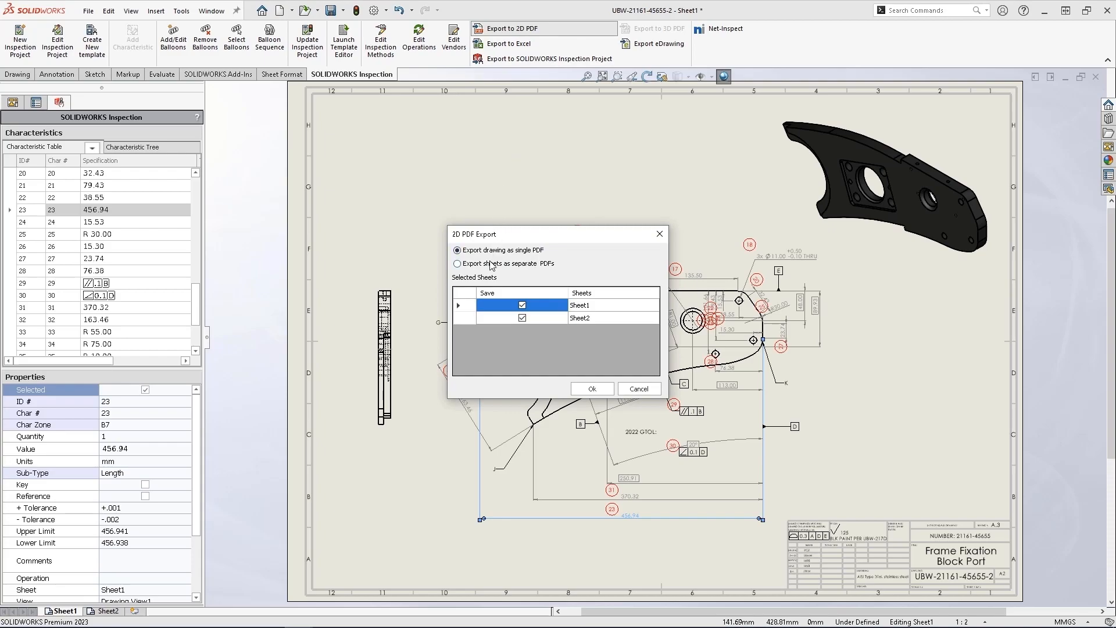
Close the PDF options and set Excel export to separate files per sheet with Sheet1 included.
left_click(457, 264)
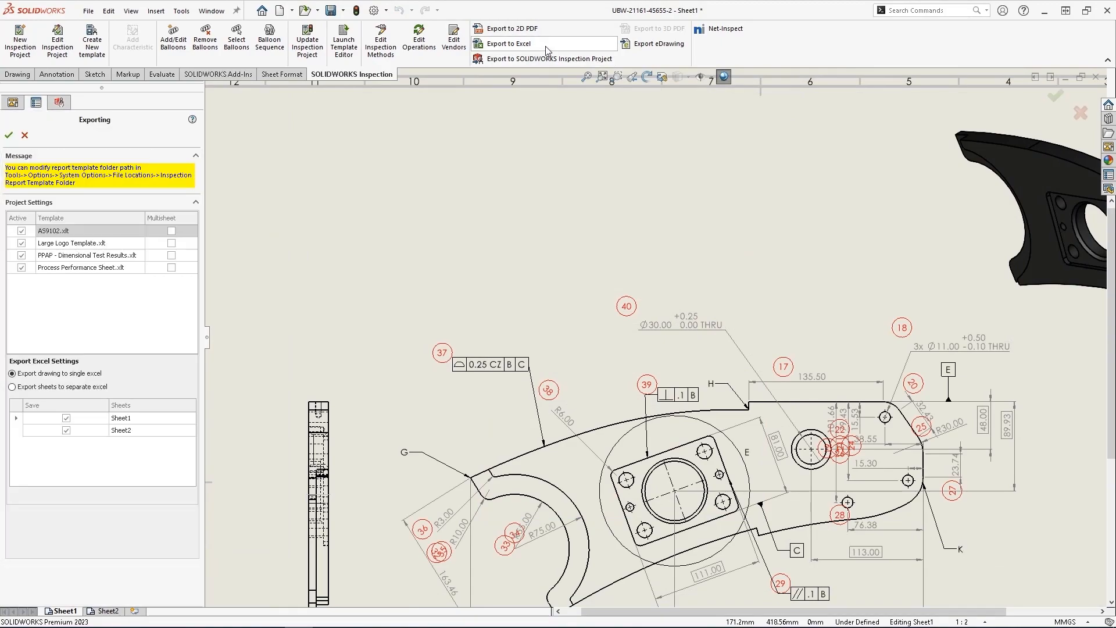
left_click(12, 386)
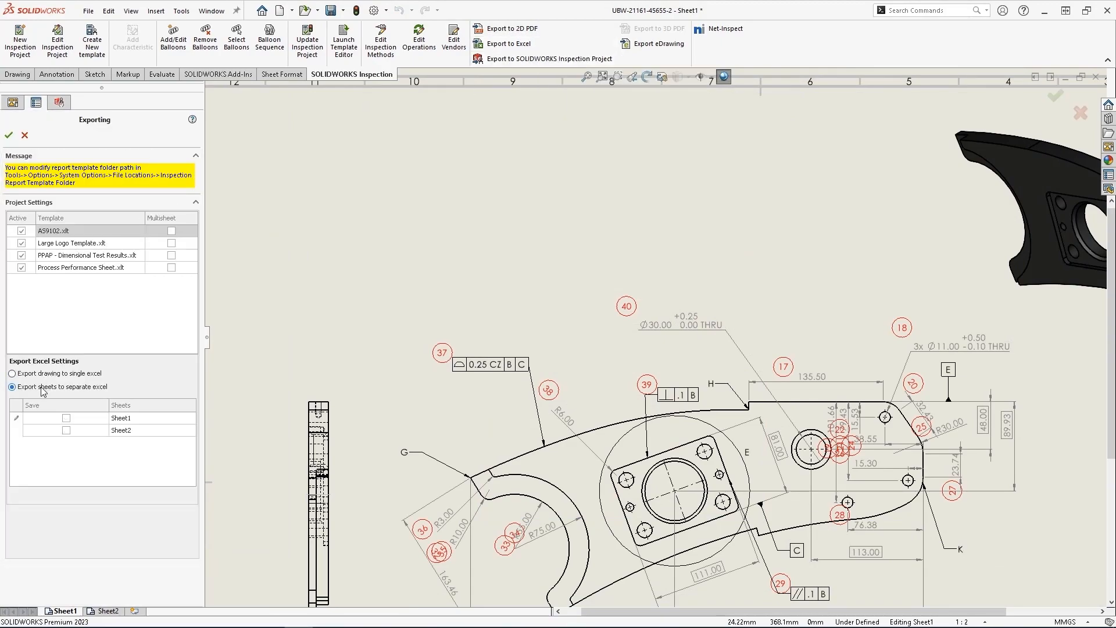
left_click(65, 417)
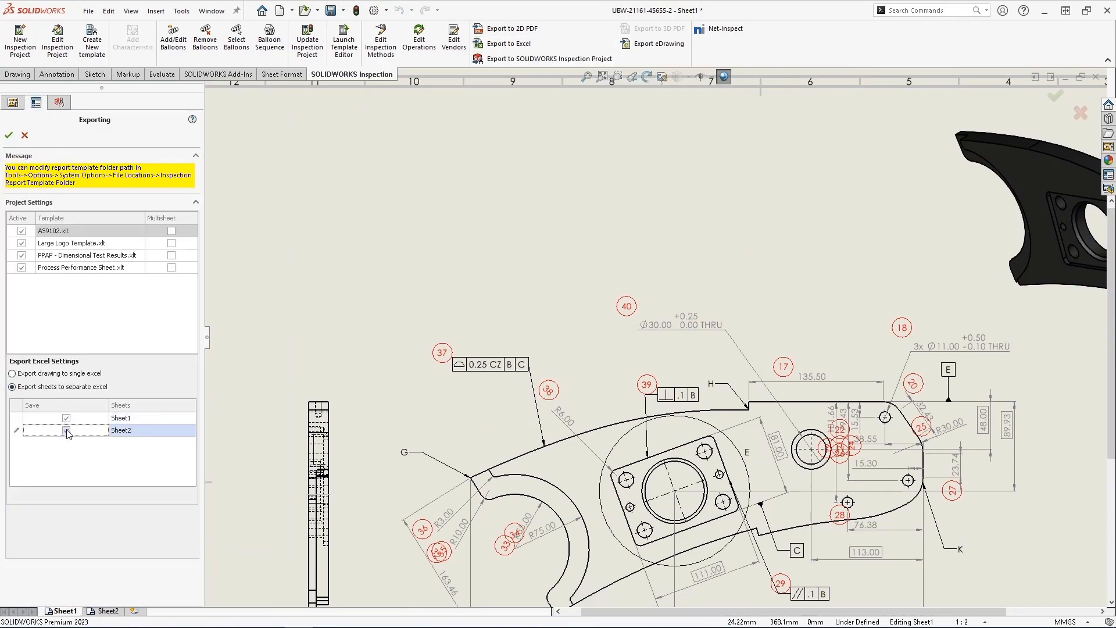